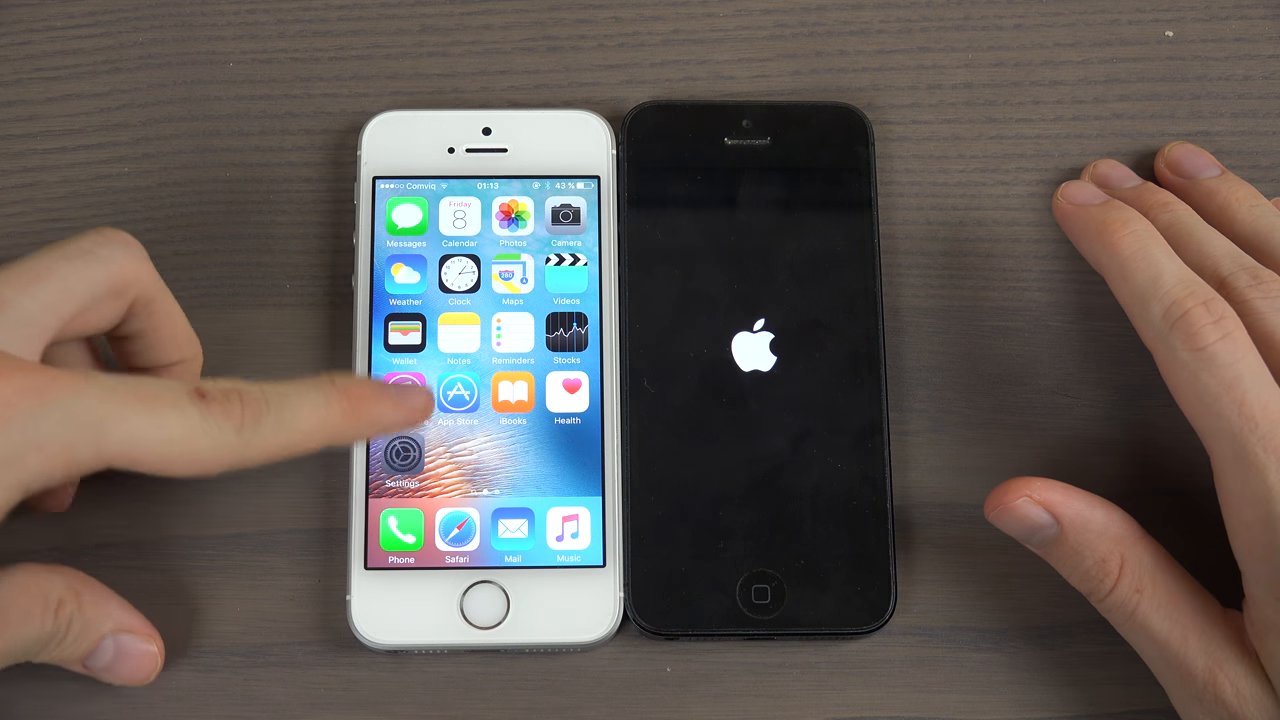
Step: Launch the App Store on the iPhone SE and bring up the Featured page
click(404, 463)
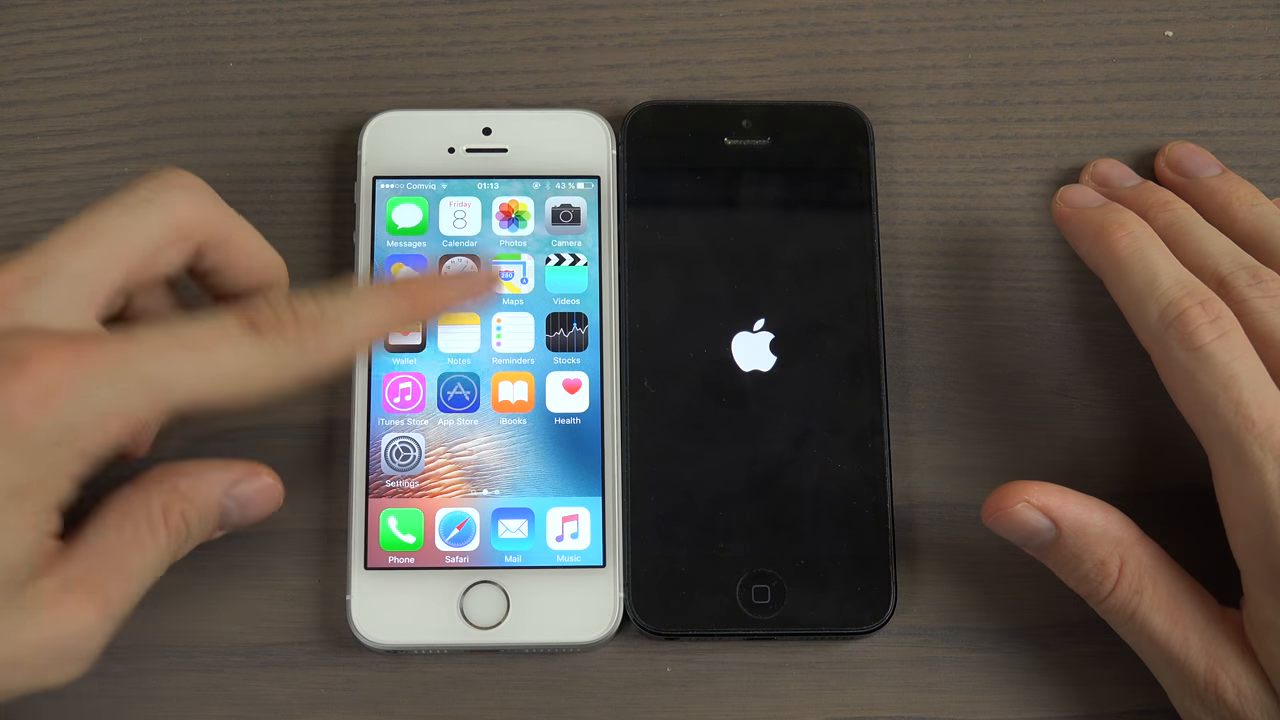
click(458, 392)
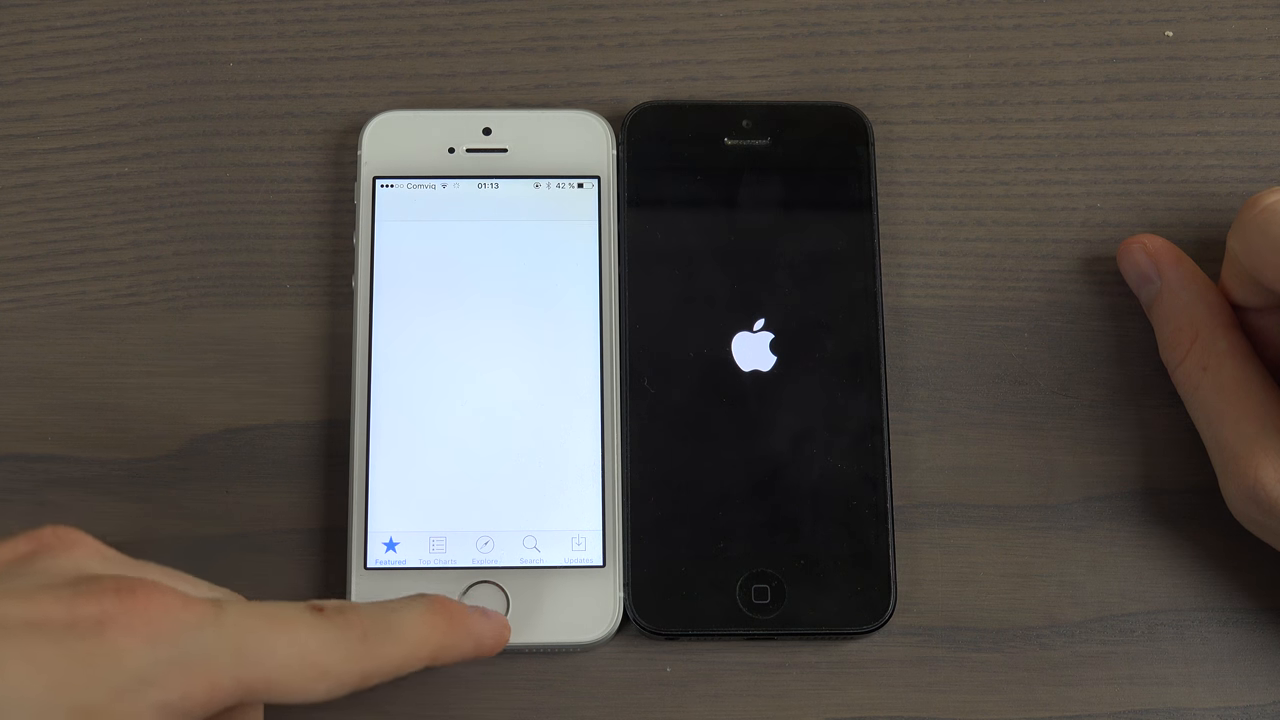
click(578, 545)
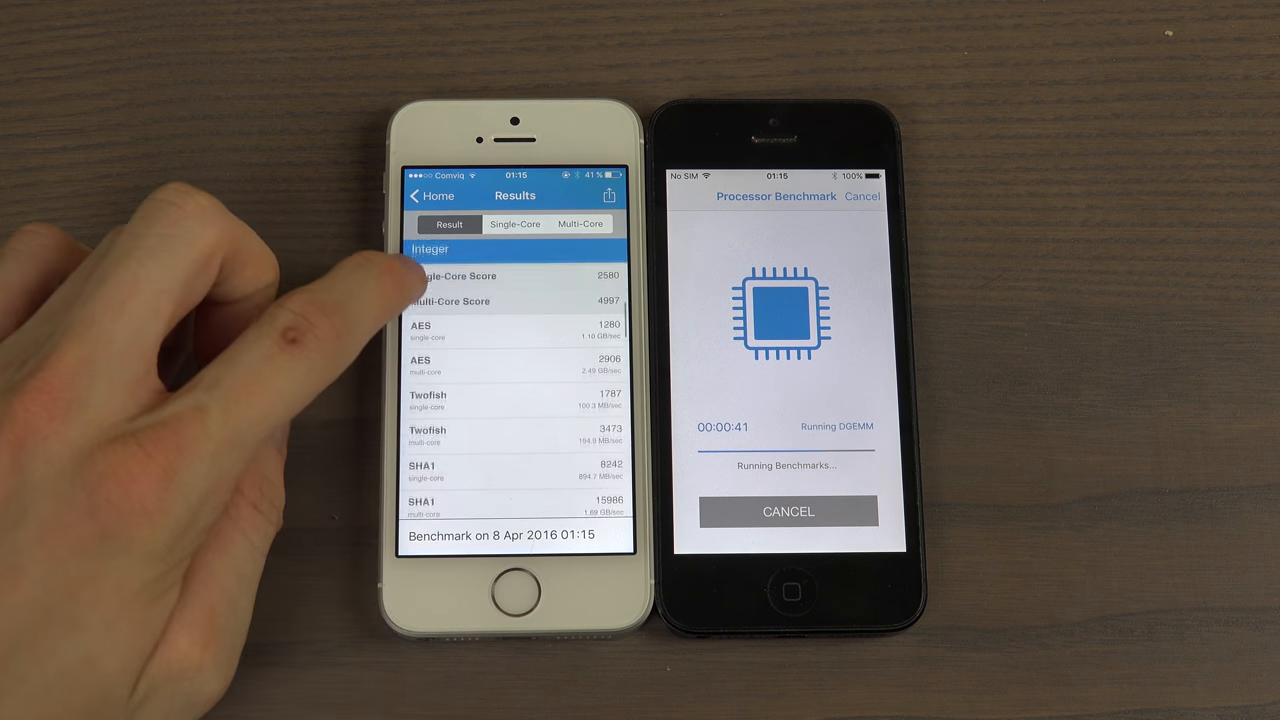
Step: Scroll the iPhone SE Geekbench results showing 2580 single-core and 4997 multi-core
scroll(down, 3)
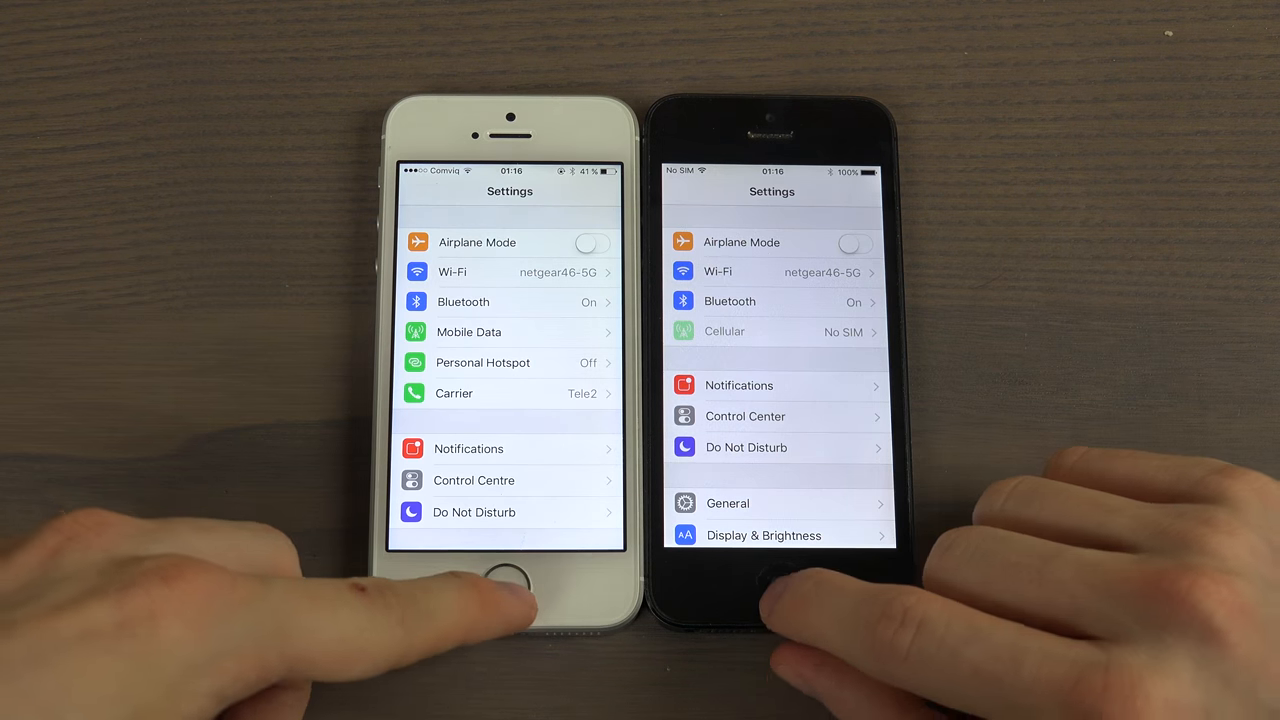
Step: Scroll both Settings lists down to Phone, Messages, Twitter and Facebook
scroll(down, 3)
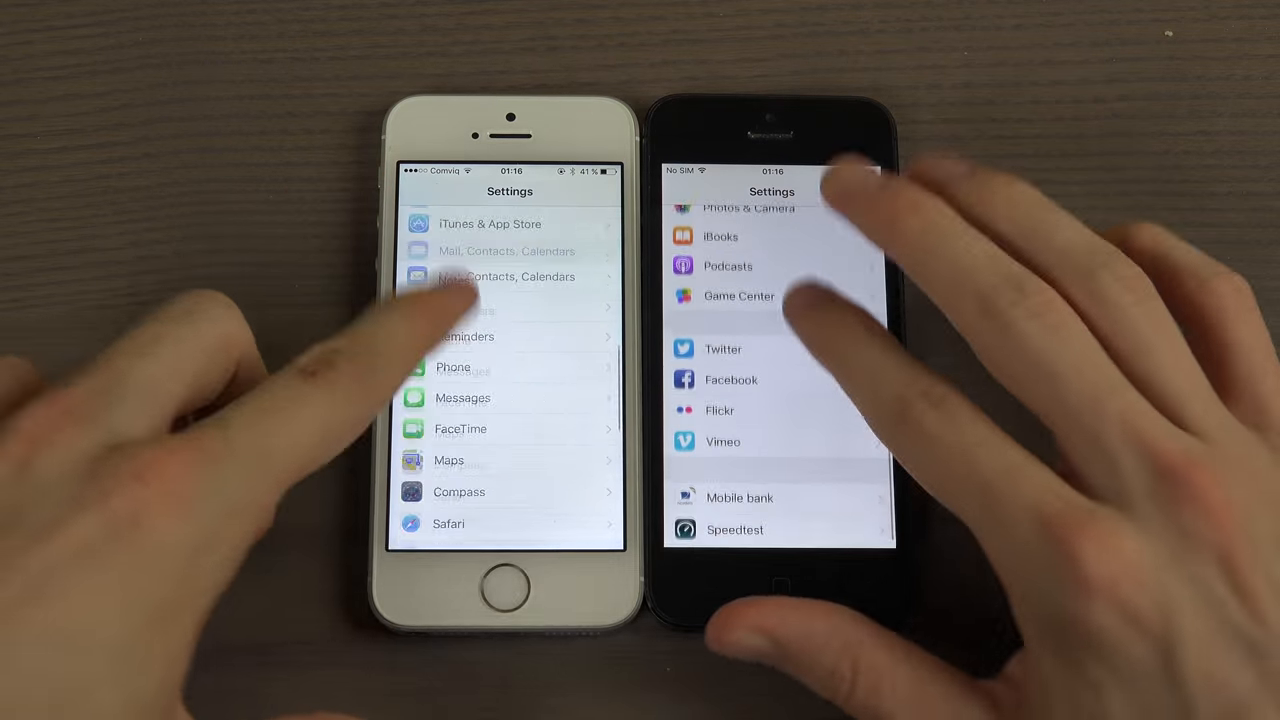